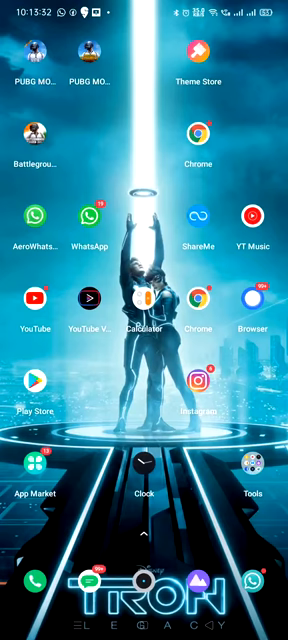
# Step: Launch WhatsApp, send 'hlo' in the chat, then return home to switch accounts
pyautogui.click(78, 220)
pyautogui.write('v')
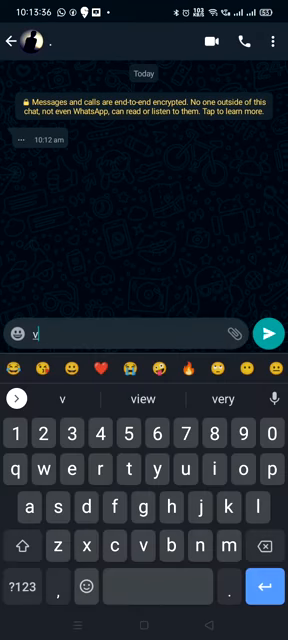
pyautogui.click(268, 332)
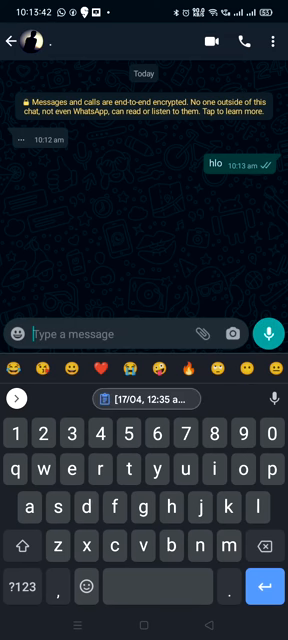
pyautogui.press('home')
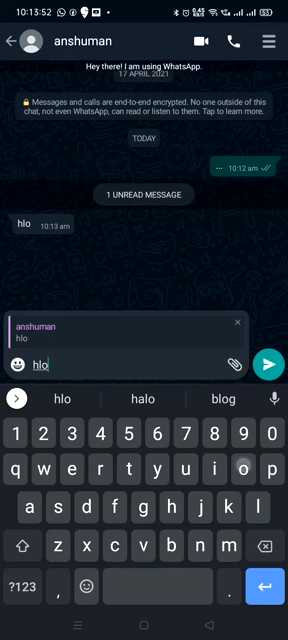
# Step: Send the quoted reply 'hlo' to the received message in AeroWhatsApp
pyautogui.click(270, 363)
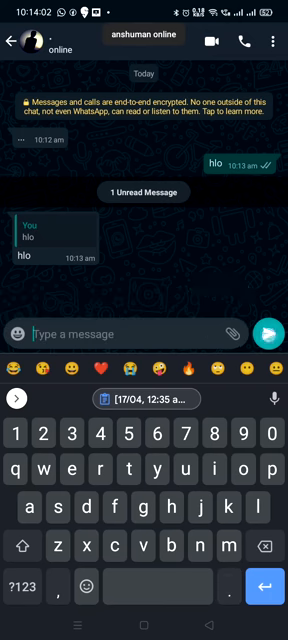
# Step: Send a quoted reply and a one-second voice note from WhatsApp, then go home
pyautogui.click(267, 333)
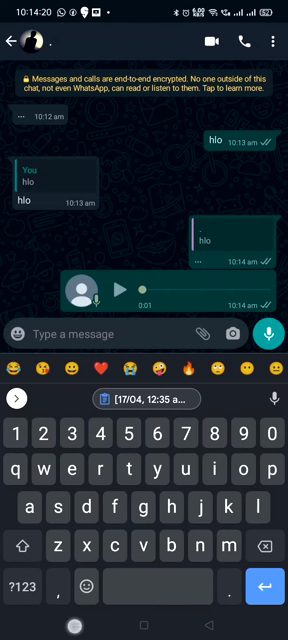
pyautogui.press('home')
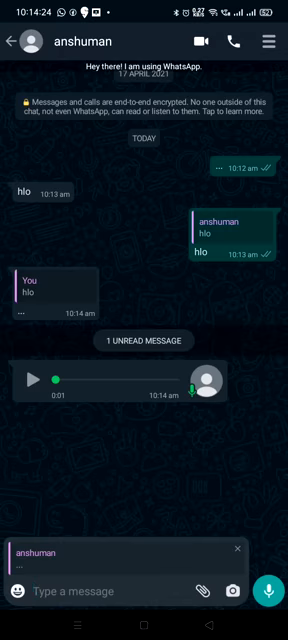
# Step: Play the received one-second voice note in AeroWhatsApp with the reply bar open
pyautogui.click(34, 379)
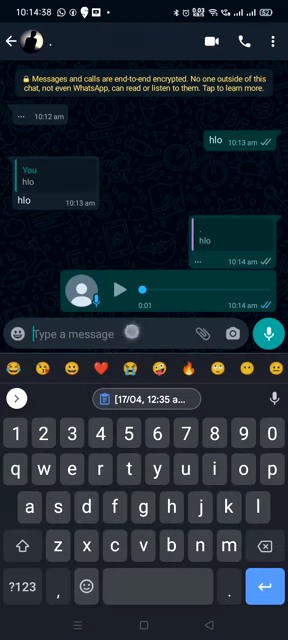
# Step: Send 'blue tick' and then a smiling emoji in the WhatsApp chat
pyautogui.write('fin')
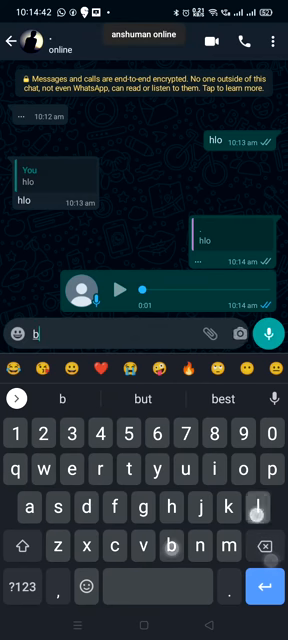
pyautogui.write('blue tick')
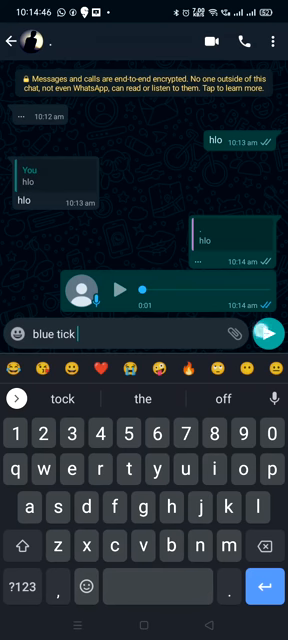
pyautogui.click(264, 335)
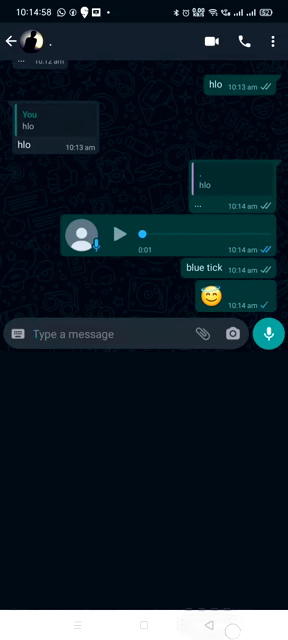
pyautogui.scroll(-3)
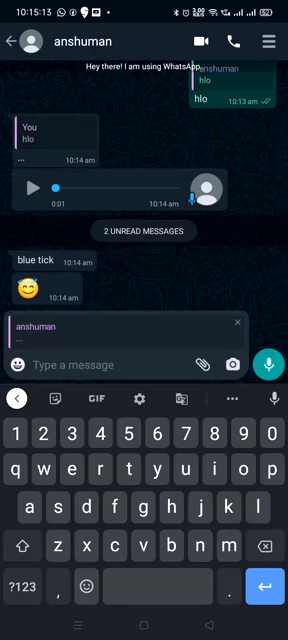
# Step: Record and send a one-second voice-note reply in AeroWhatsApp, then go home
pyautogui.click(270, 364)
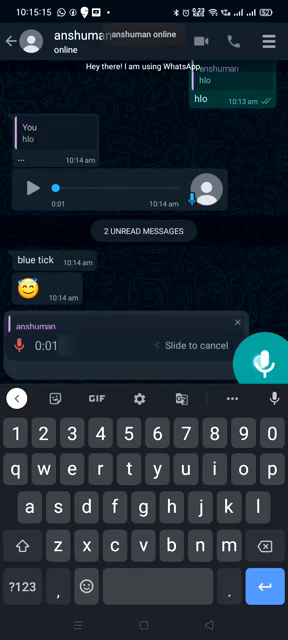
pyautogui.click(266, 364)
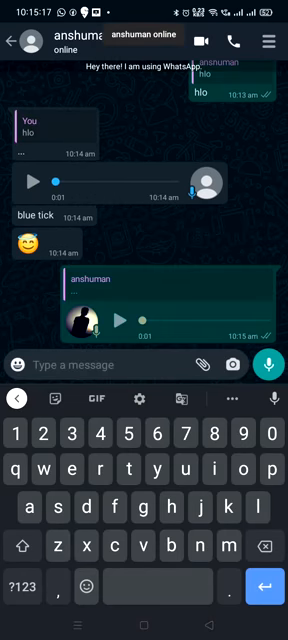
pyautogui.press('home')
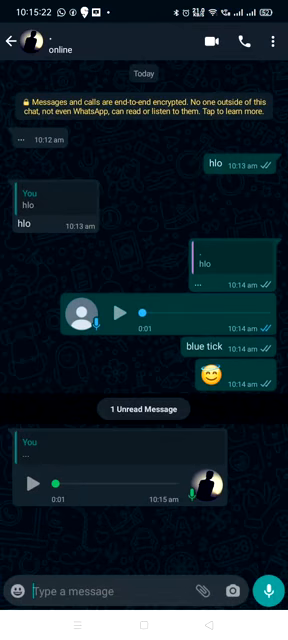
# Step: Play the incoming voice-note reply in the WhatsApp chat
pyautogui.click(32, 481)
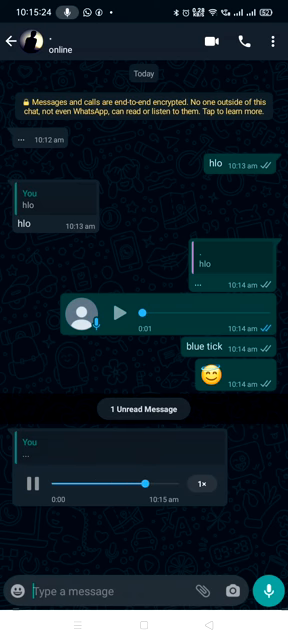
pyautogui.click(30, 483)
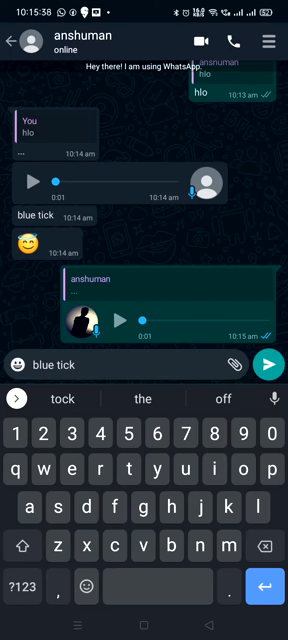
# Step: Complete the text as 'blue tick marked' and send it from AeroWhatsApp
pyautogui.write('marked')
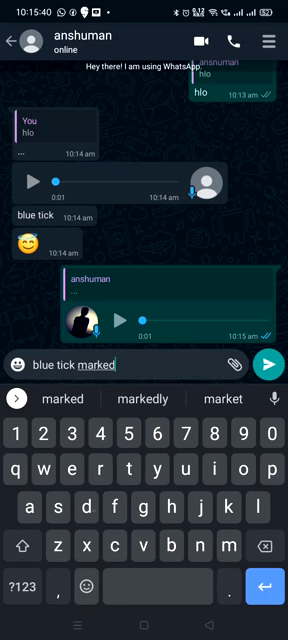
pyautogui.click(267, 363)
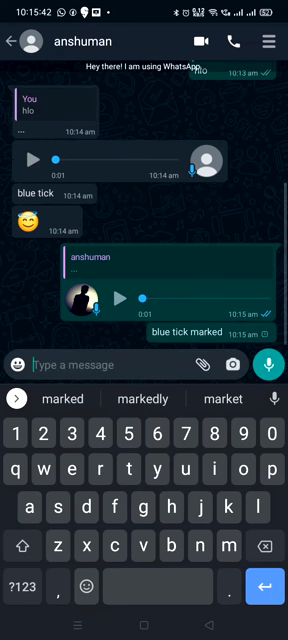